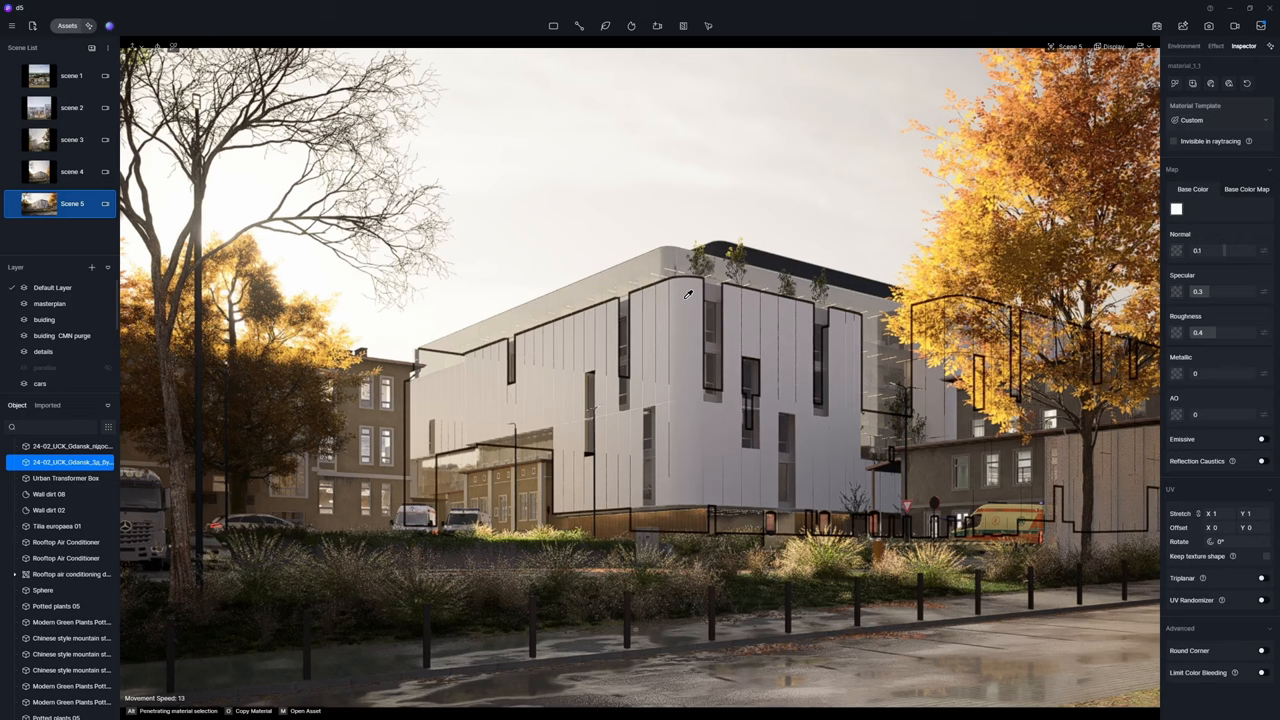
# Step: Switch the facade material to the Transparent material template
pyautogui.click(1218, 120)
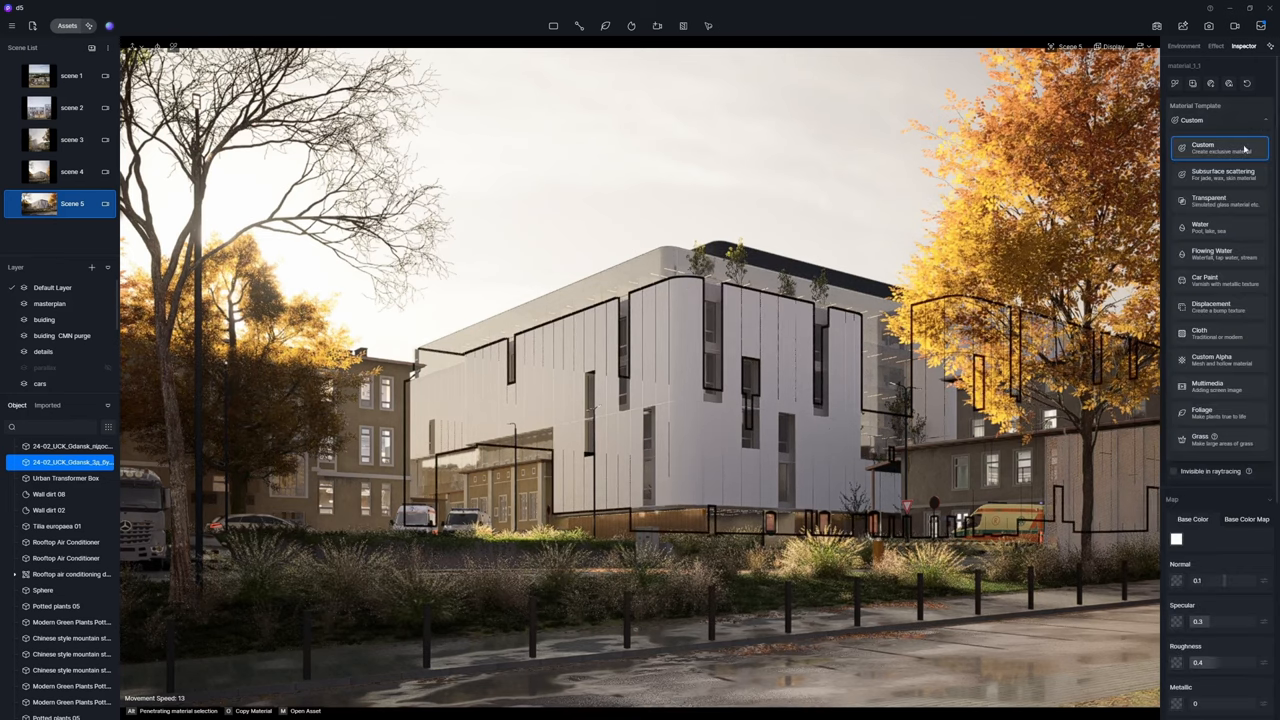
pyautogui.click(1208, 200)
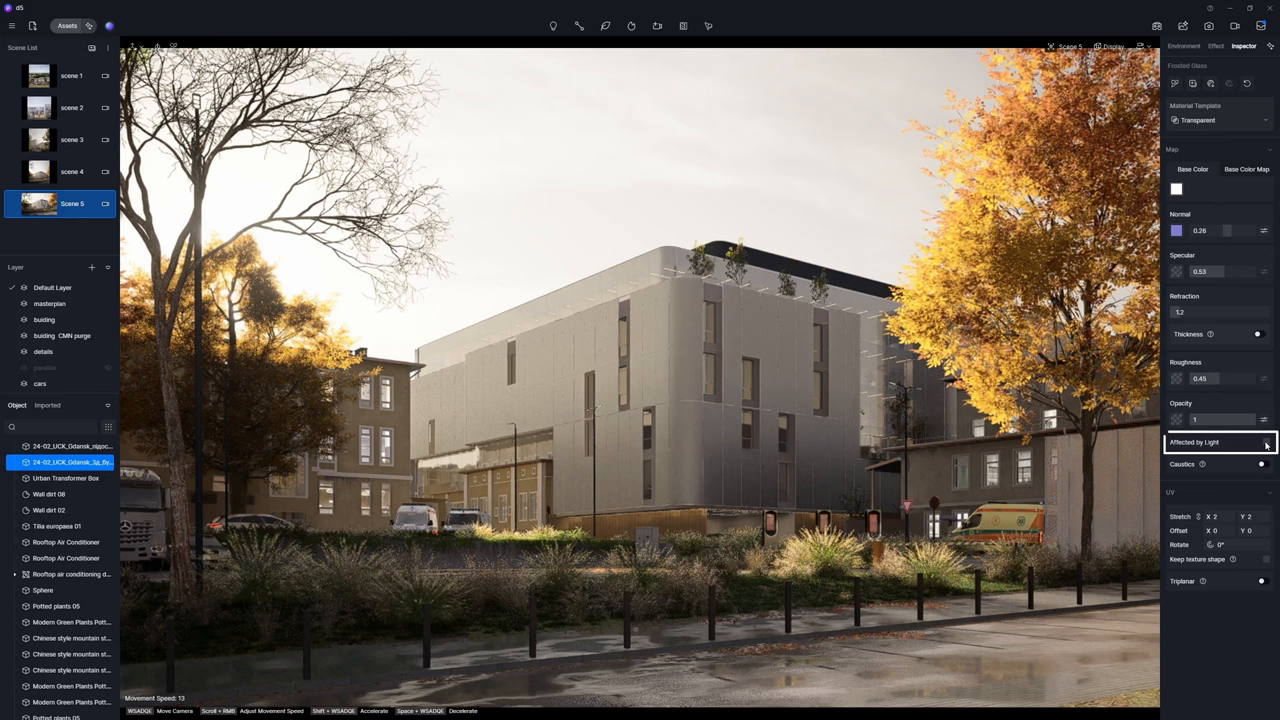
# Step: Enable Affected by Light and lower the facade glass Opacity to 0.22
pyautogui.click(1266, 442)
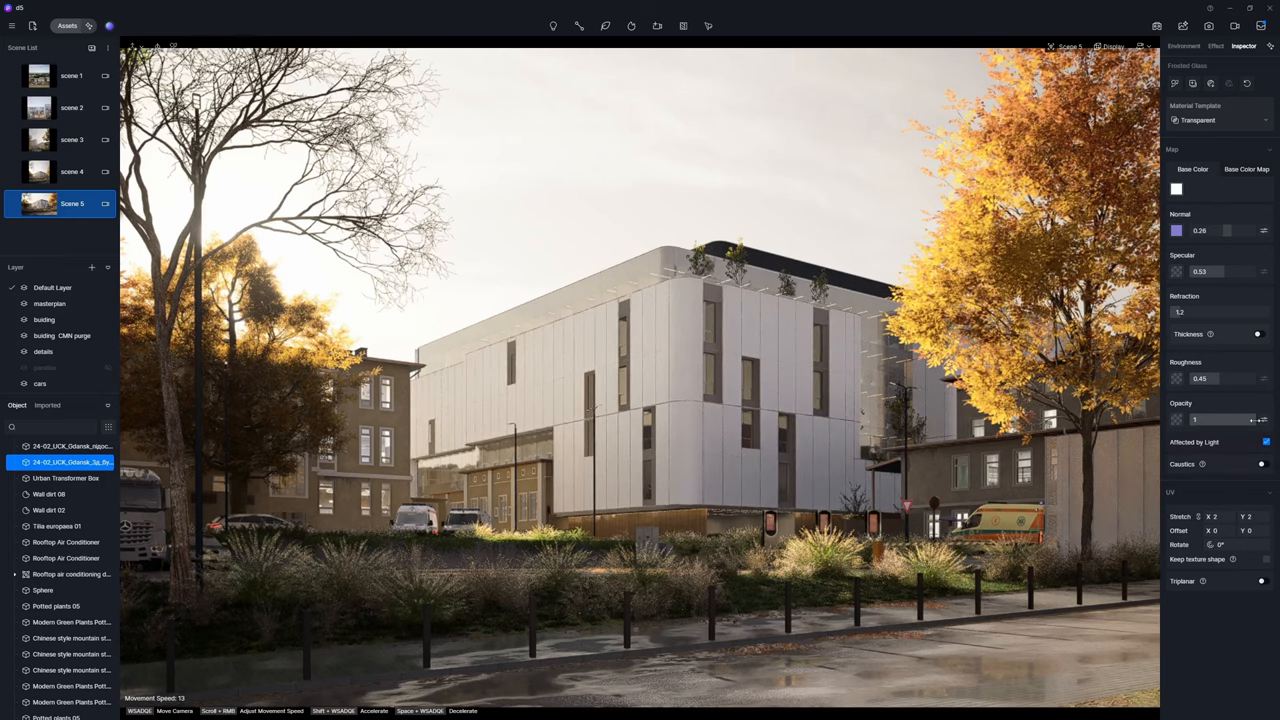
pyautogui.moveTo(1245, 419); pyautogui.dragTo(1200, 419)
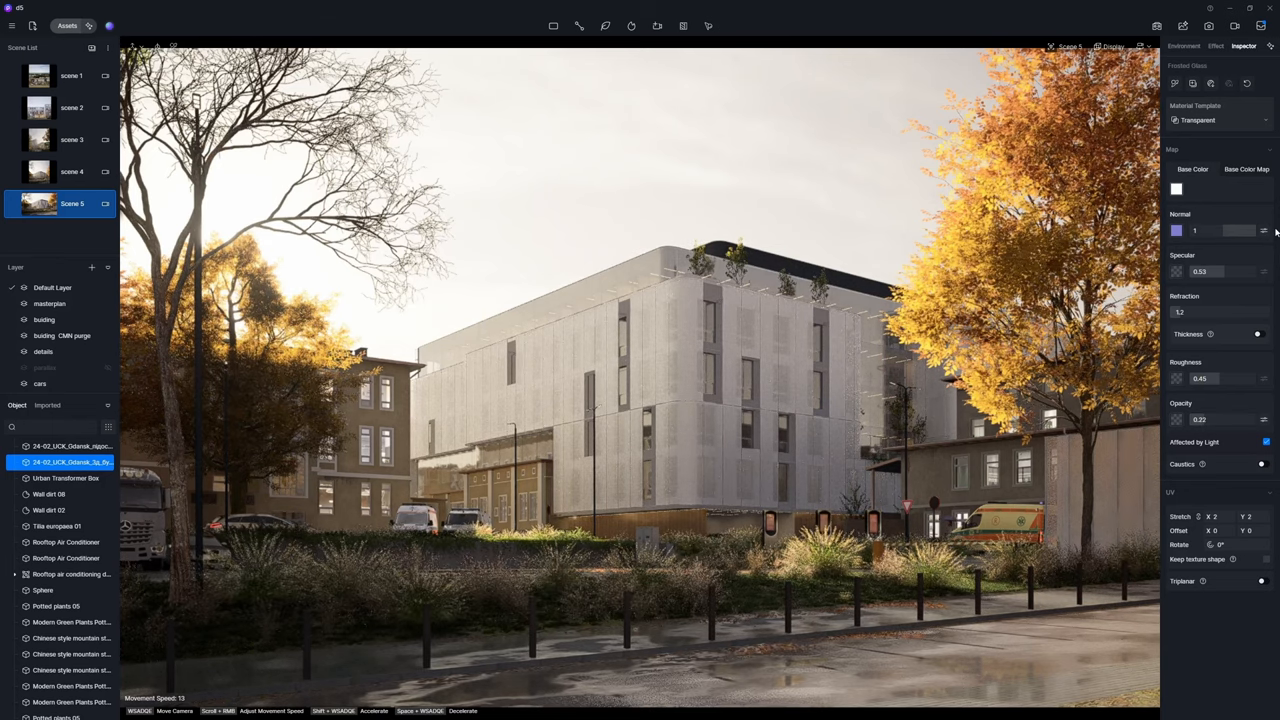
# Step: Set the glass Specular to about 0.49 and Roughness to about 0.35
pyautogui.moveTo(1200, 271); pyautogui.dragTo(1230, 271)
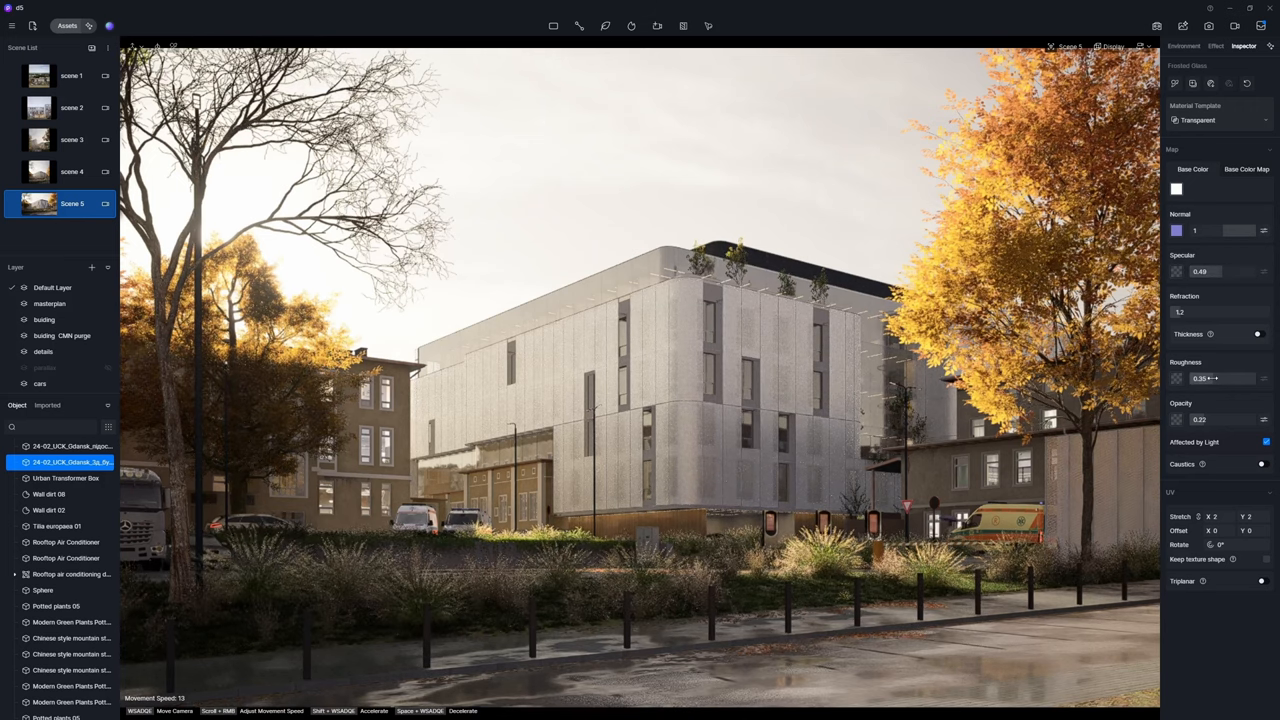
pyautogui.click(1176, 189)
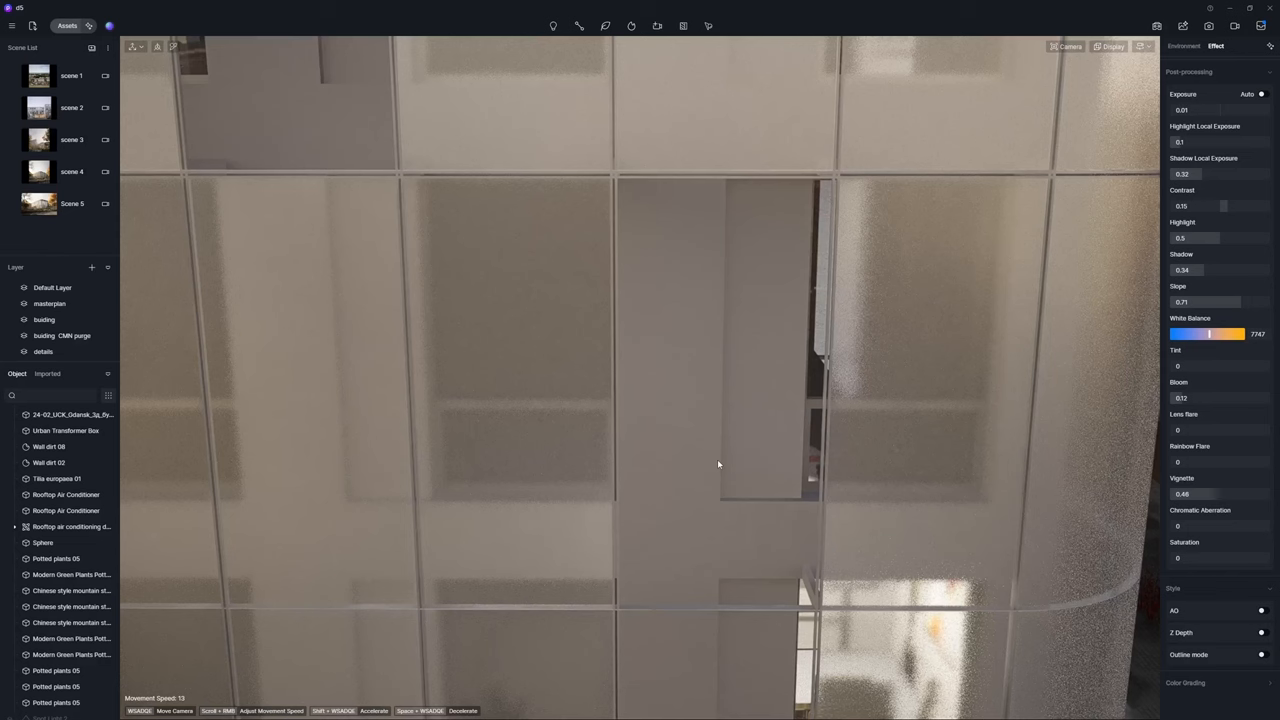
# Step: Open the translucent frosted-glass pavilion city square project
pyautogui.click(70, 414)
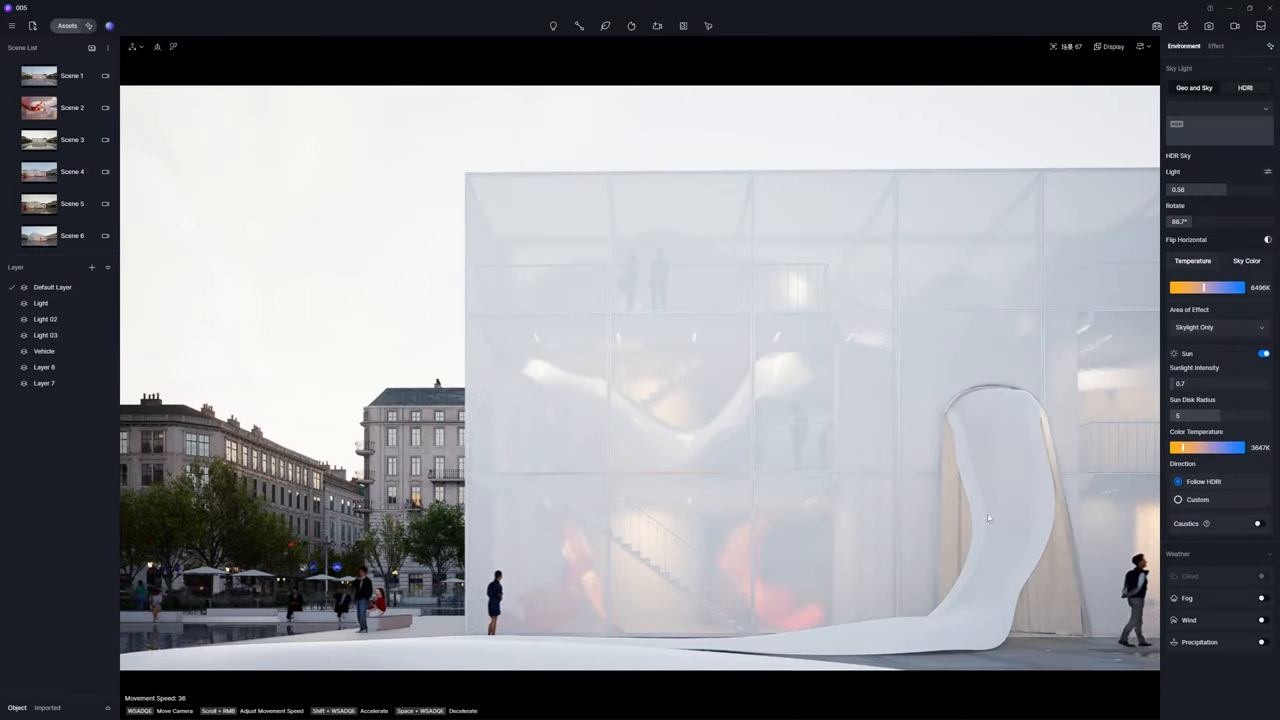
# Step: Select the red ribbon sculpture to show its Car Paint material settings
pyautogui.click(985, 517)
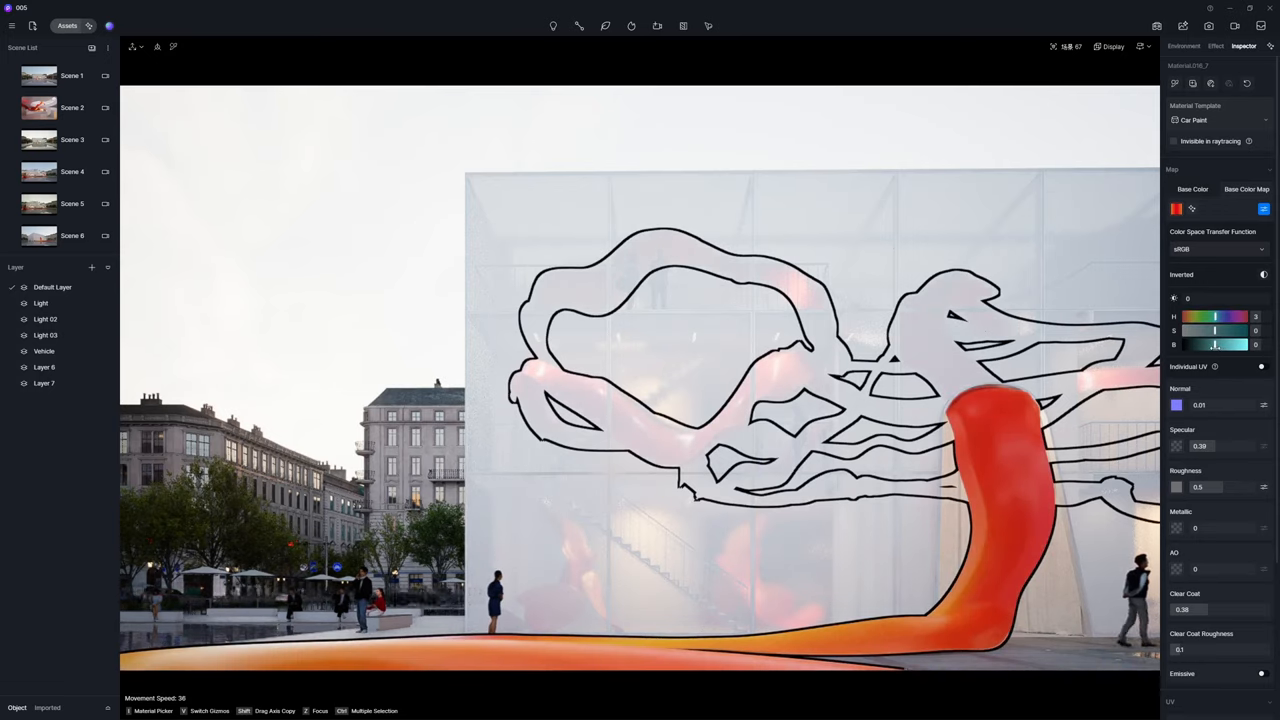